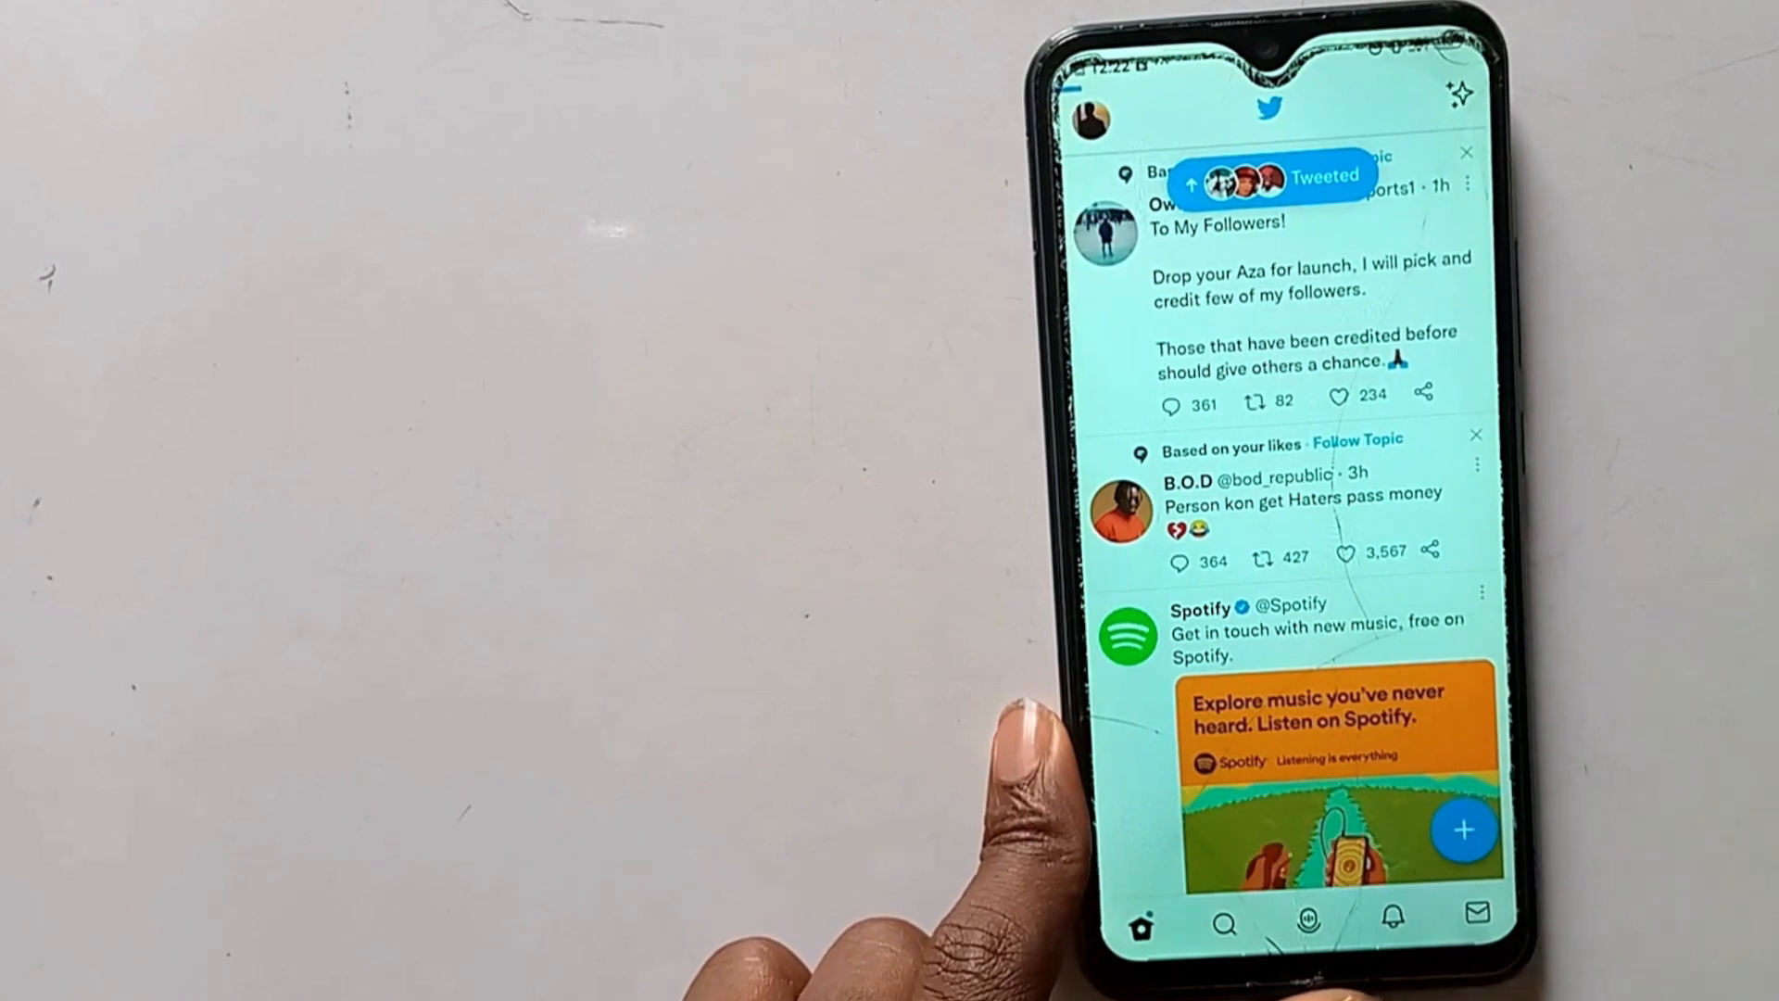
Step: Begin a new tweet draft from the home feed, starting it with 'I love'
{"action": "left_click", "coordinate": [1462, 830]}
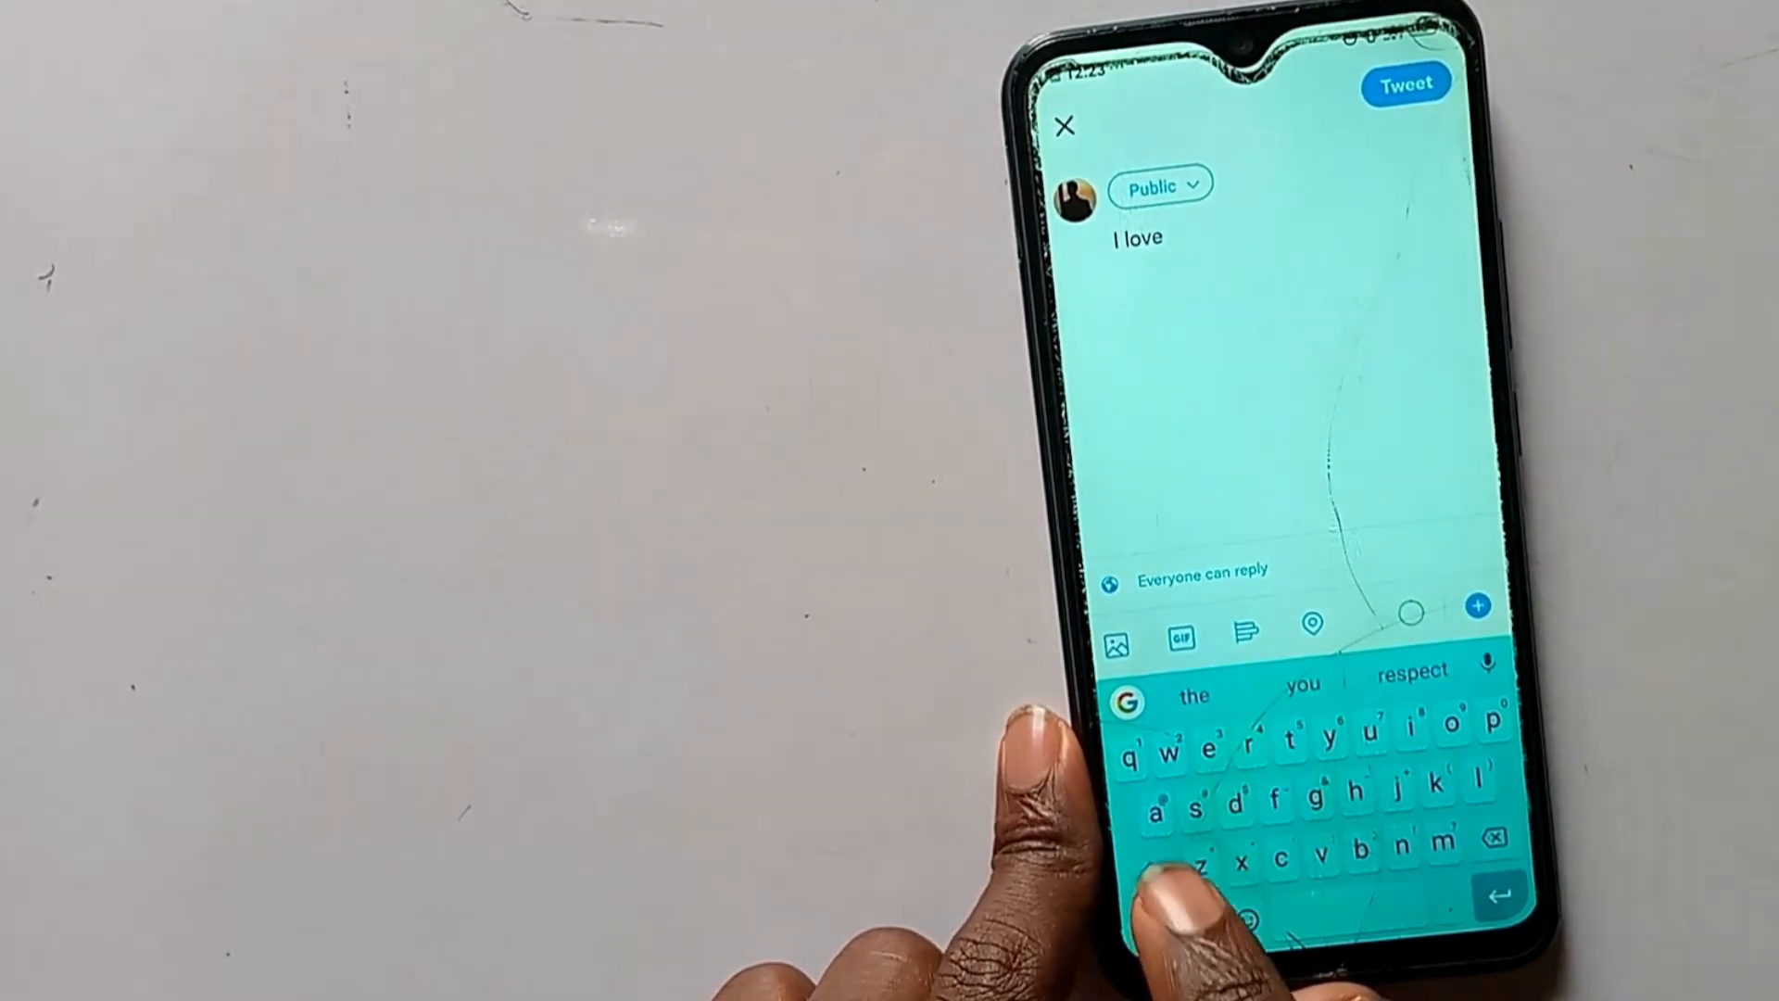
{"action": "type", "text": "@"}
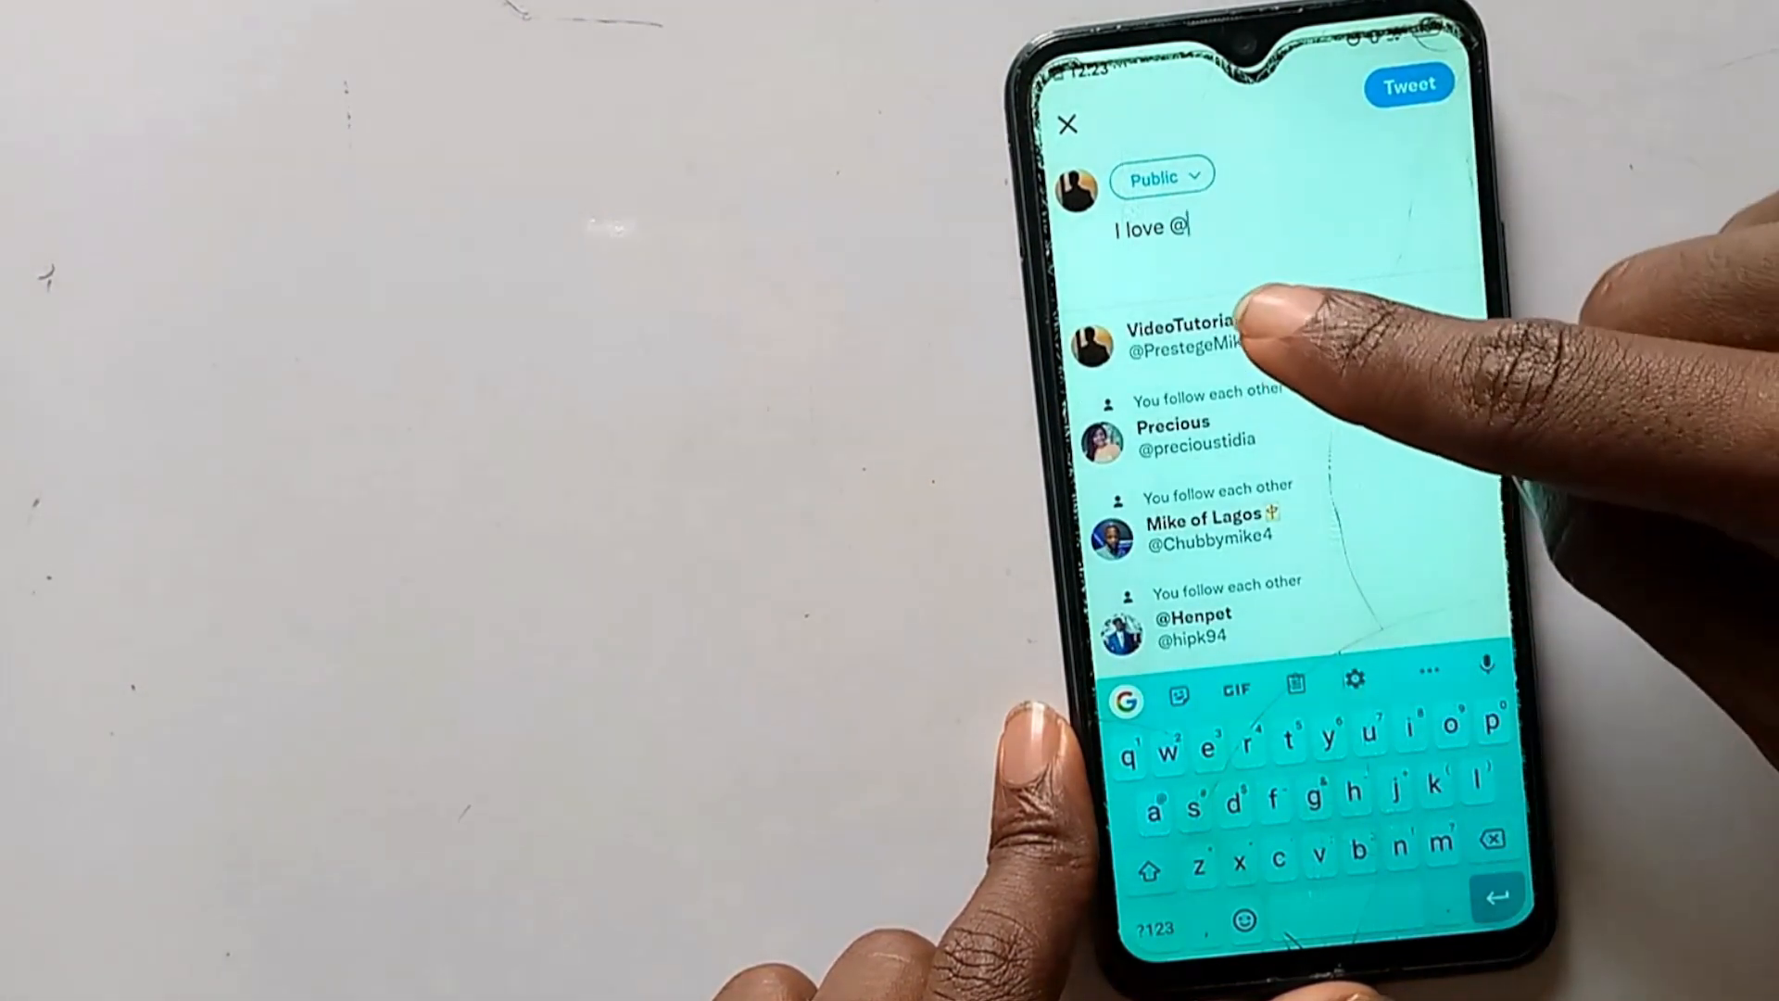
{"action": "left_click", "coordinate": [1181, 336]}
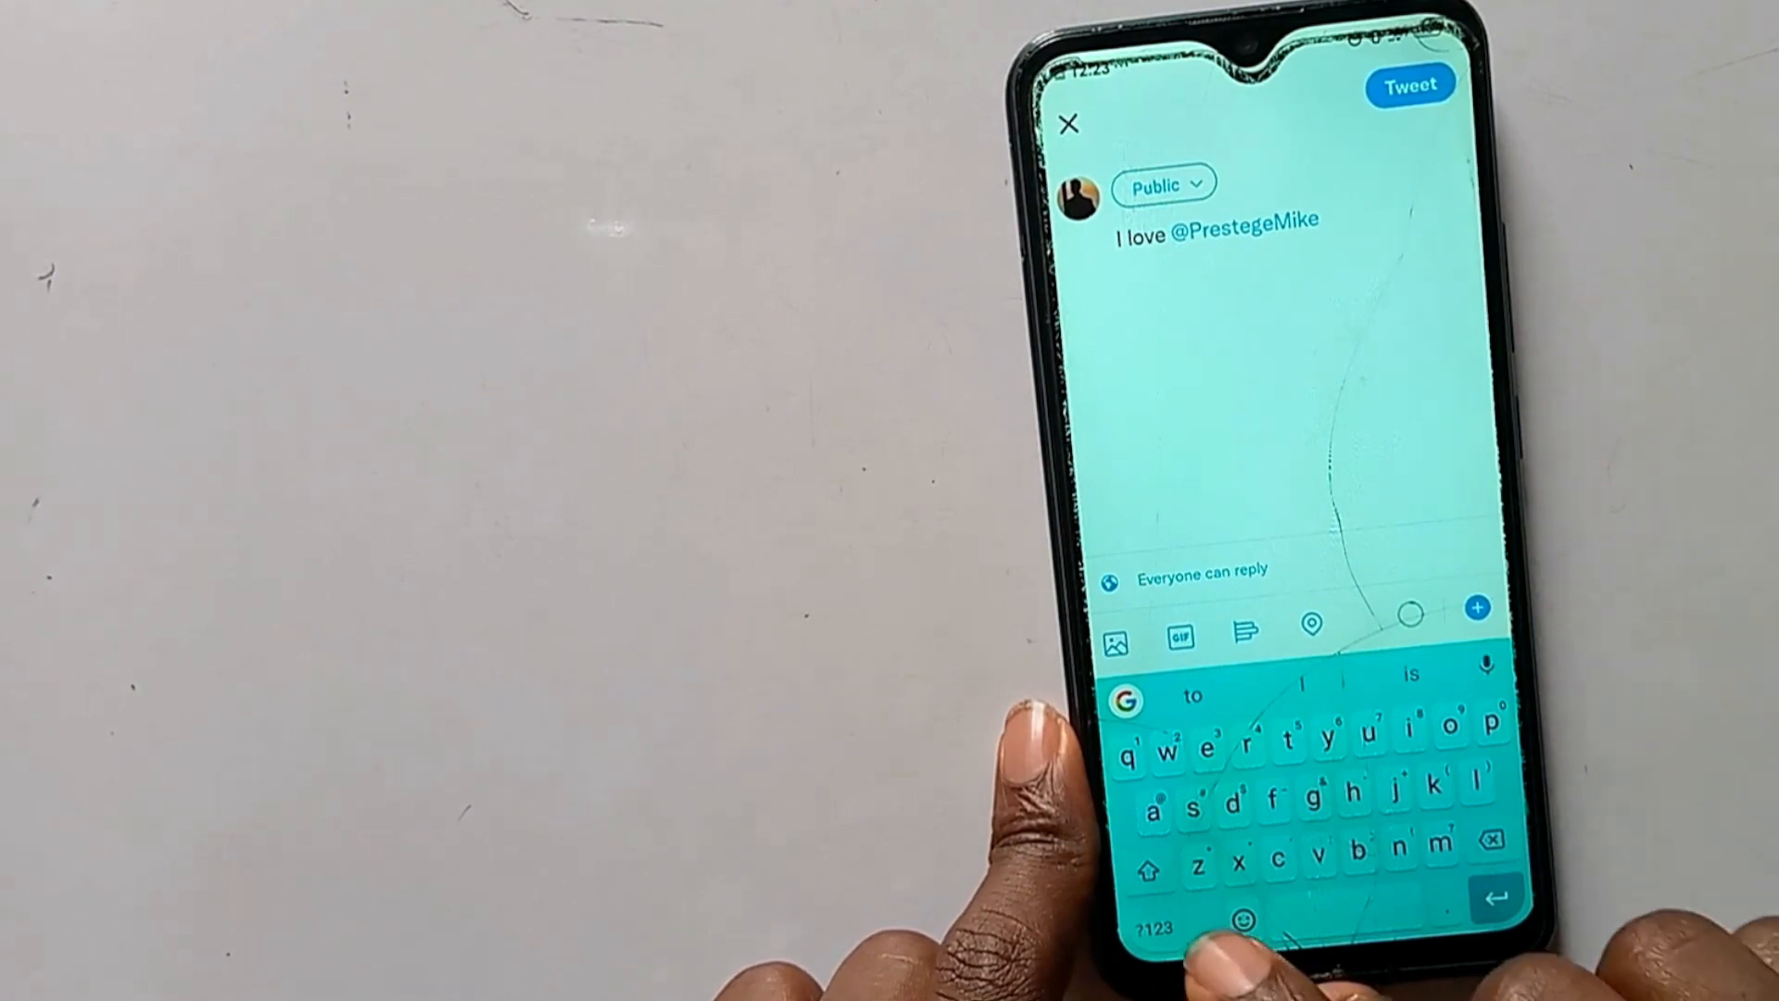
{"action": "type", "text": ", and"}
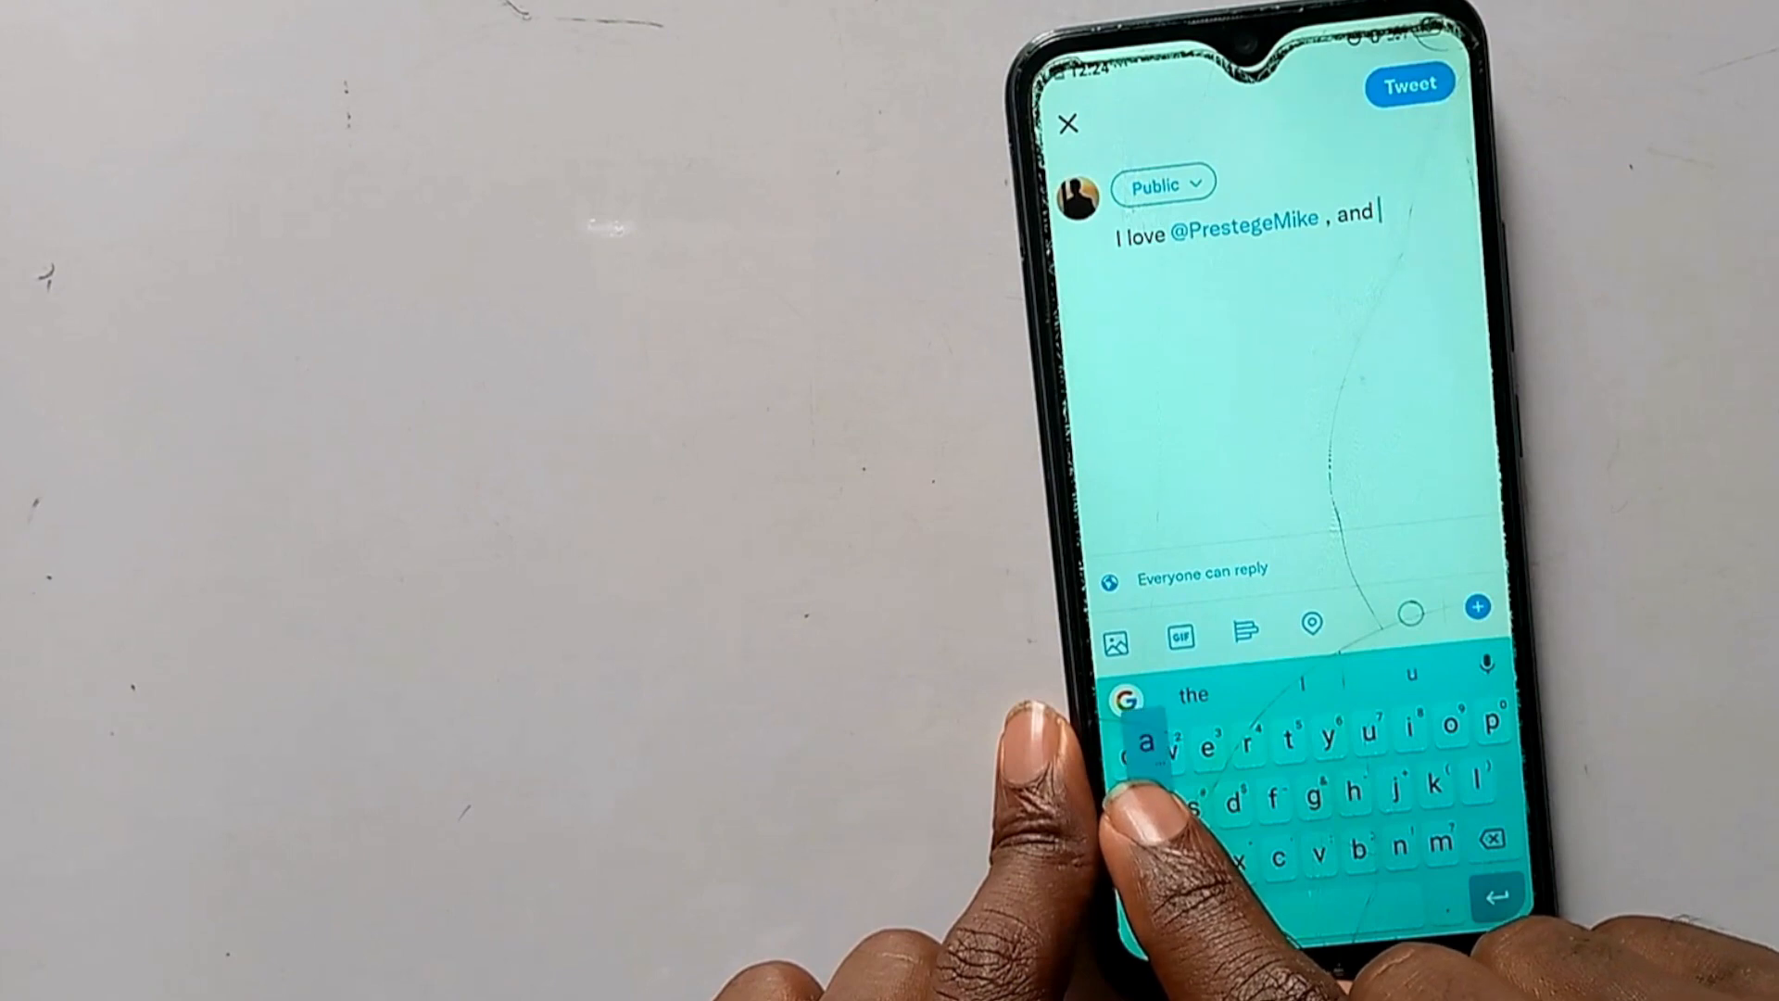
{"action": "type", "text": "@"}
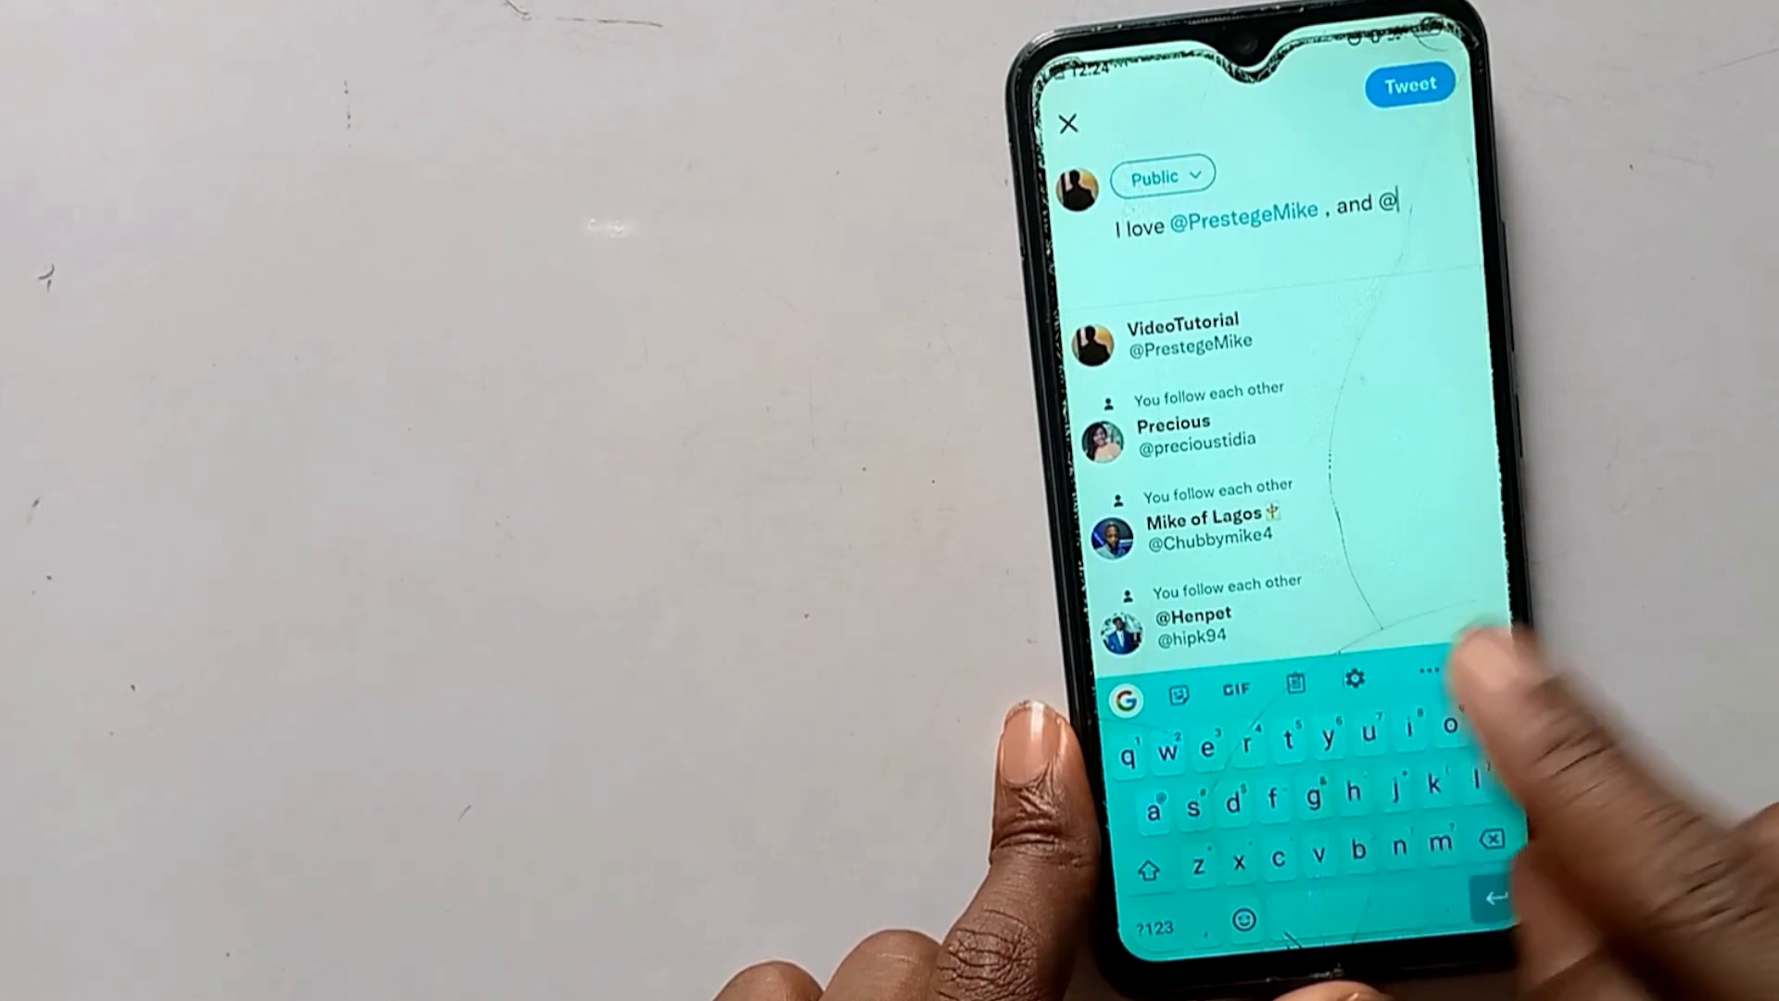
{"action": "type", "text": "you"}
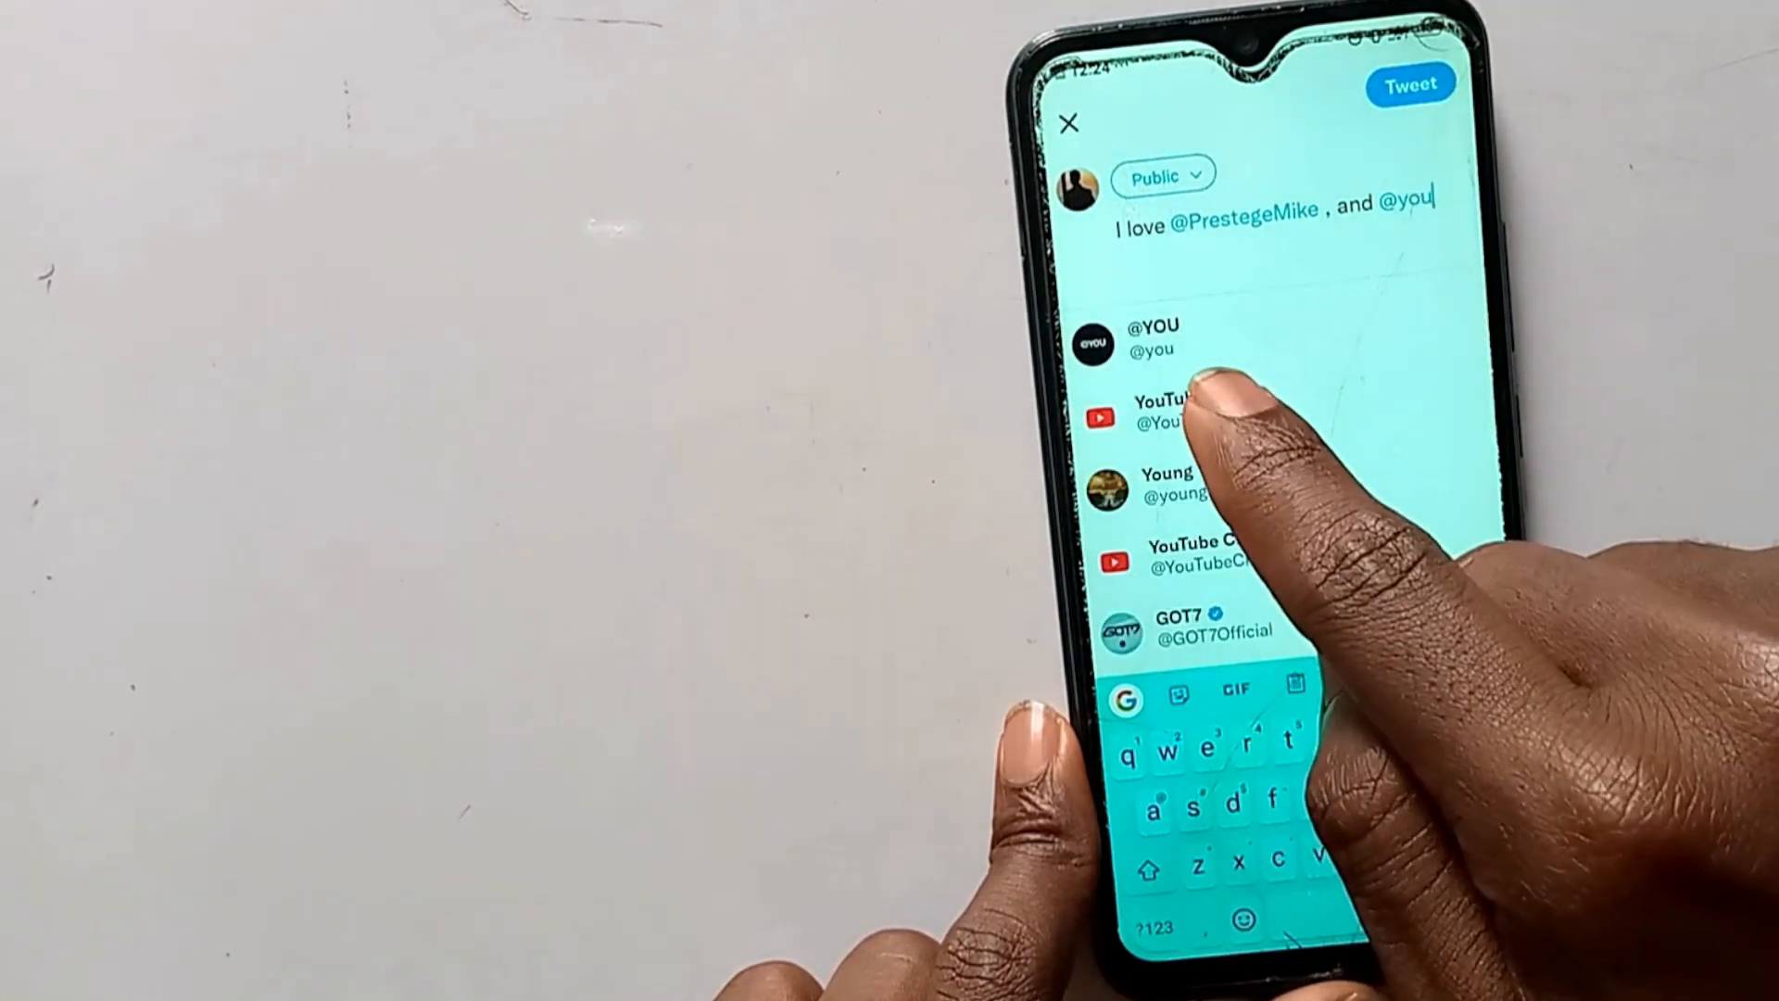
{"action": "left_click", "coordinate": [1151, 412]}
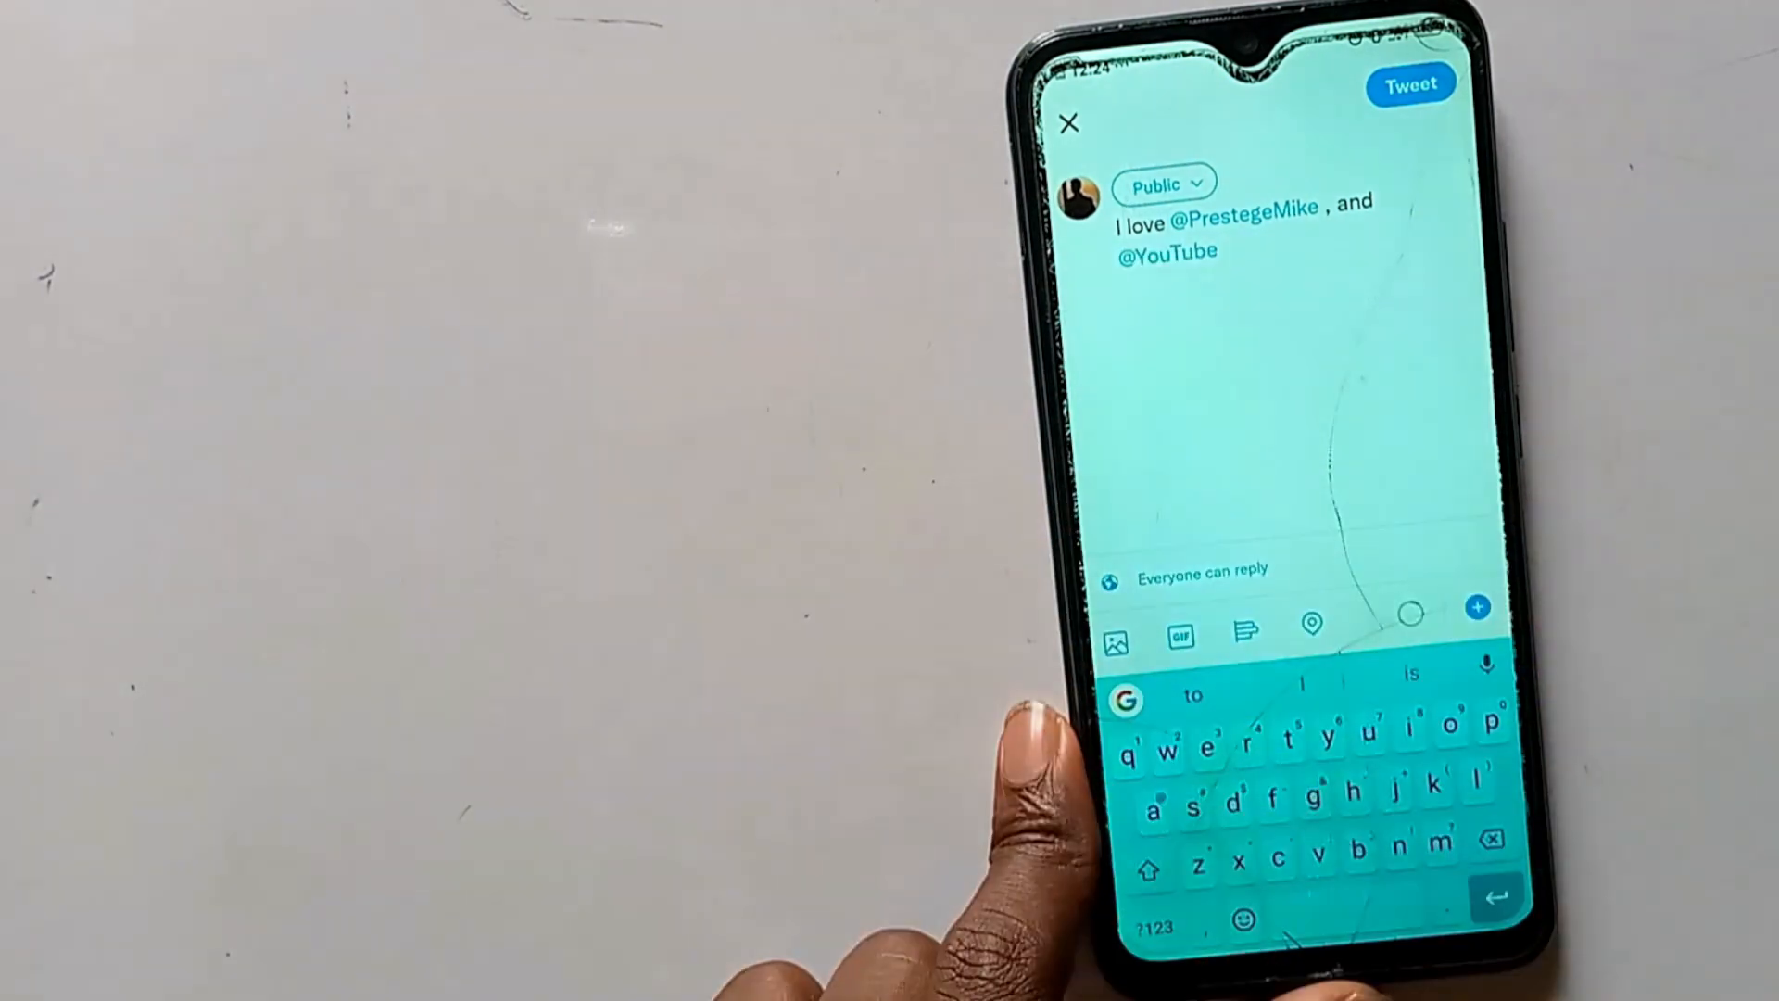